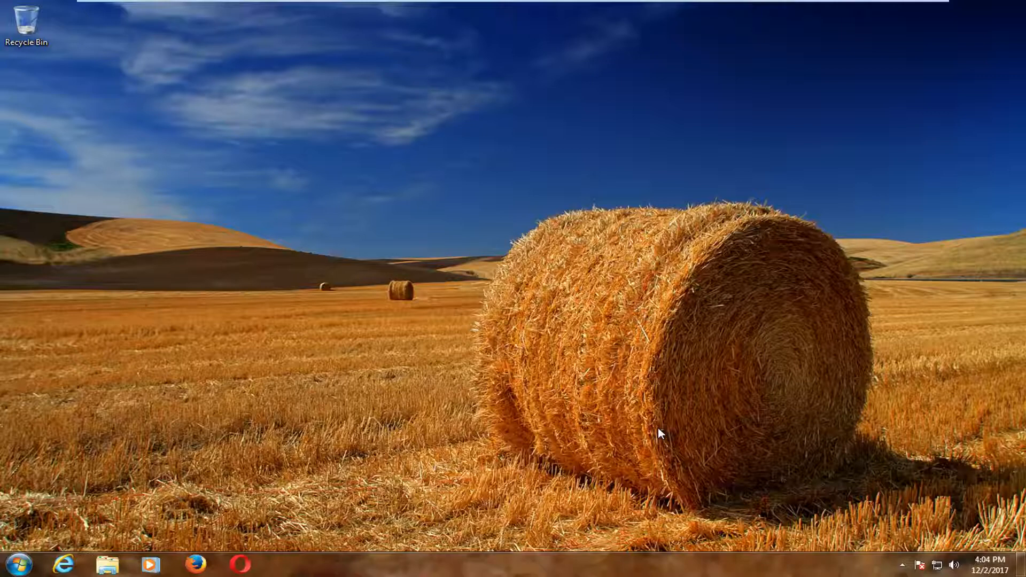
Search the Start menu for "services" to launch the Services console
left_click(12, 565)
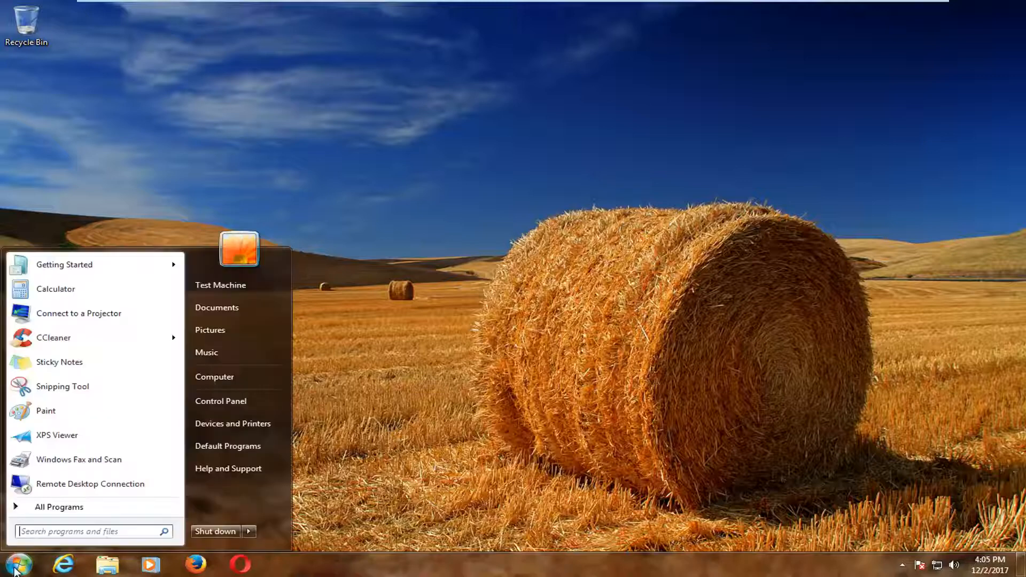
type("services")
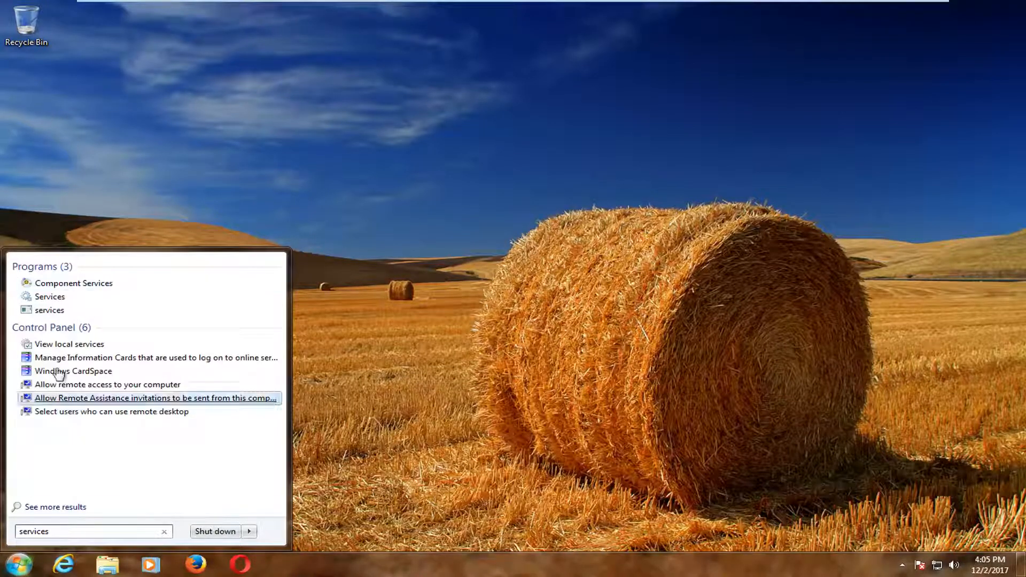
mouse_move(49, 296)
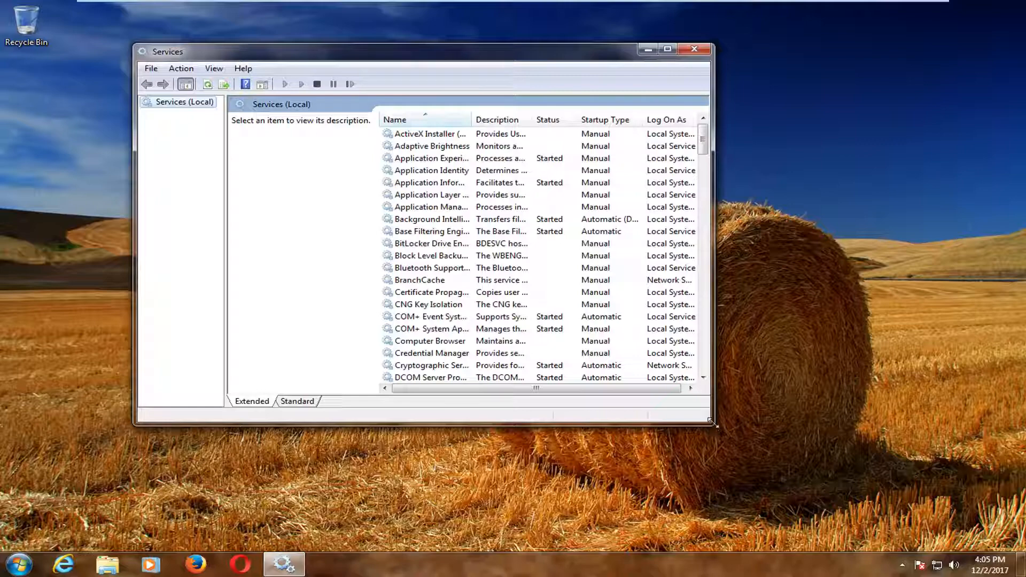
Enlarge the Services window and stop the Background Intelligent Transfer Service
left_click_drag(709, 423, 901, 497)
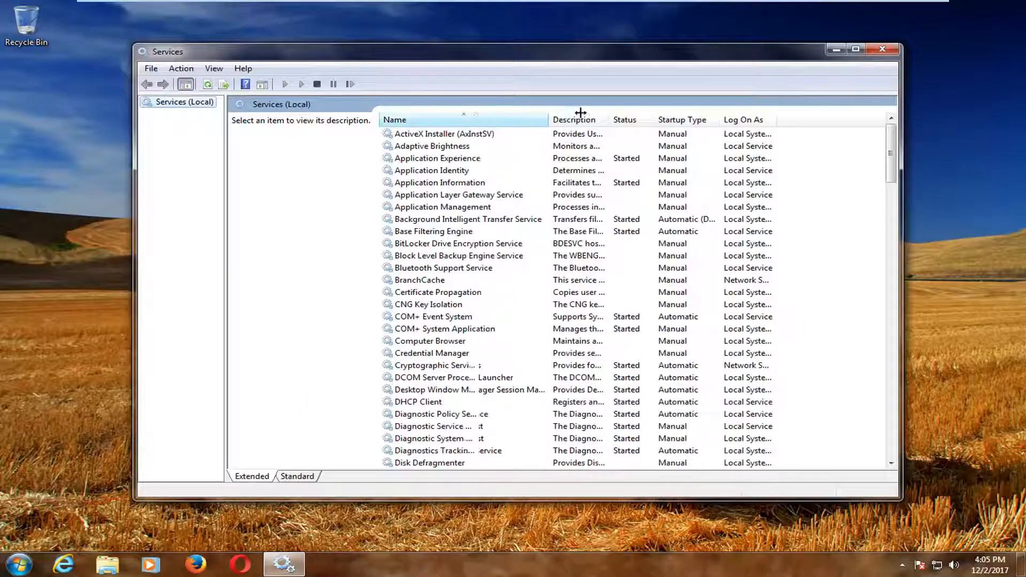
left_click(467, 219)
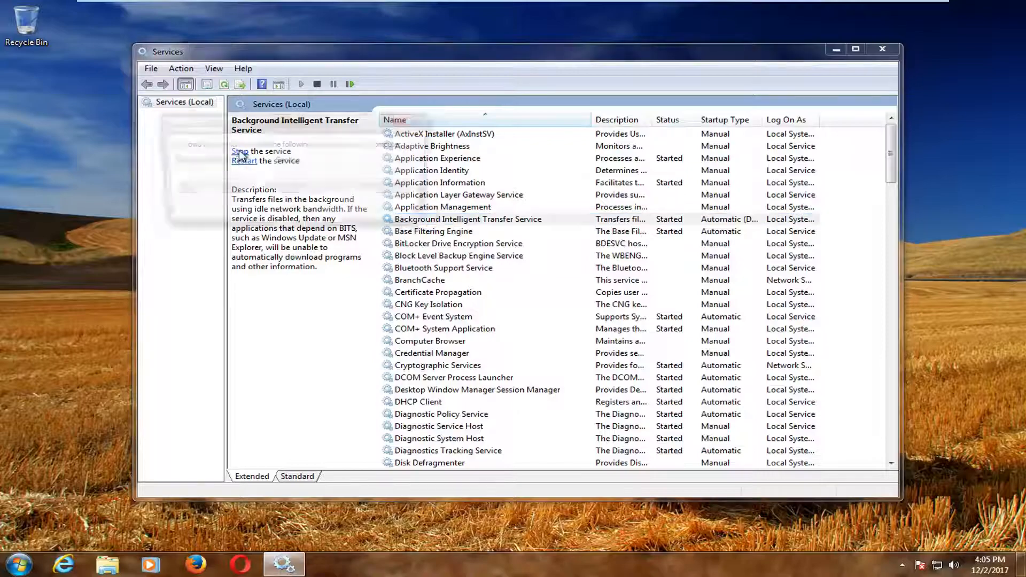
left_click(259, 151)
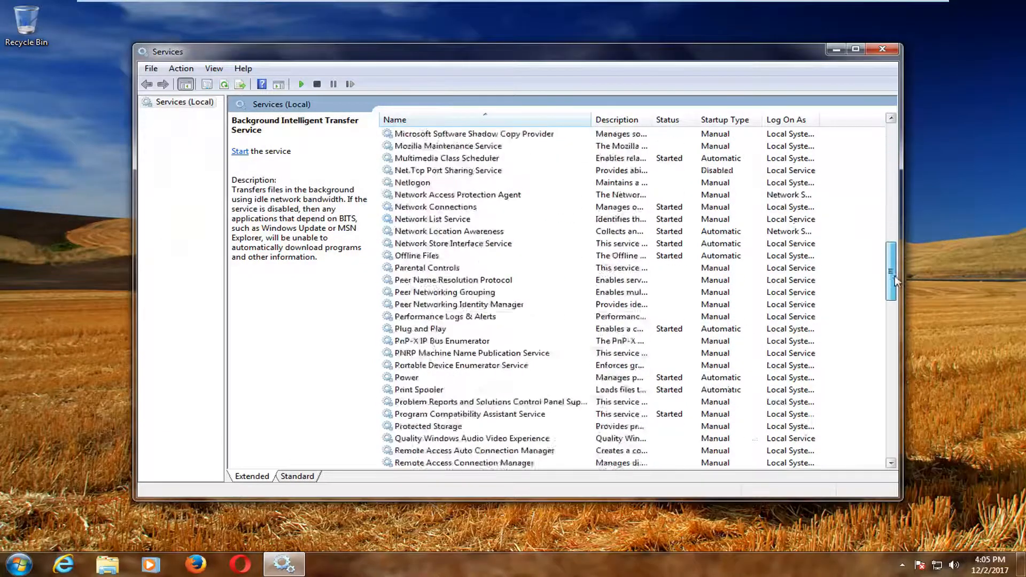
Stop the Windows Update service, then close the Services console
scroll("down", 3)
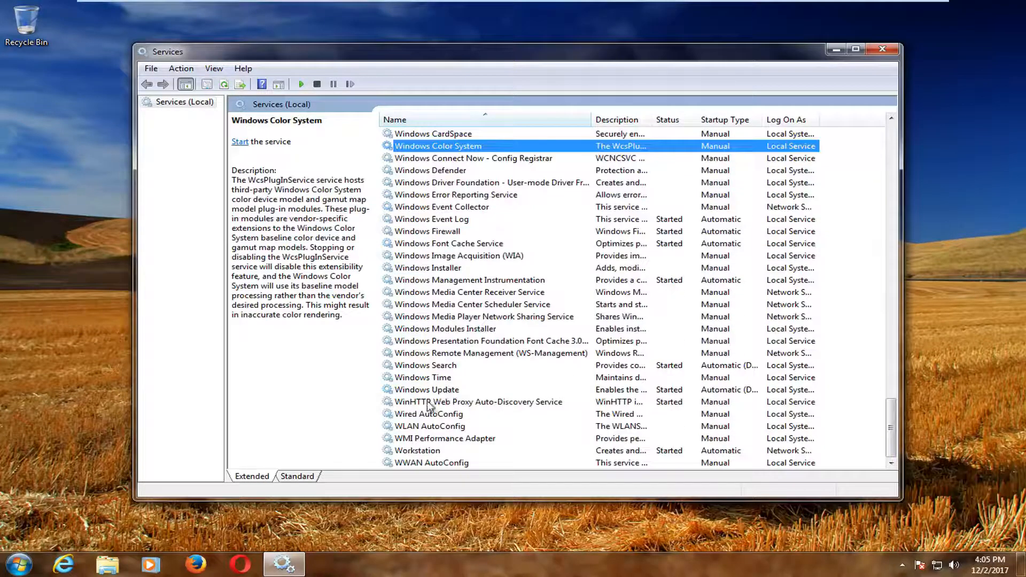
left_click(426, 389)
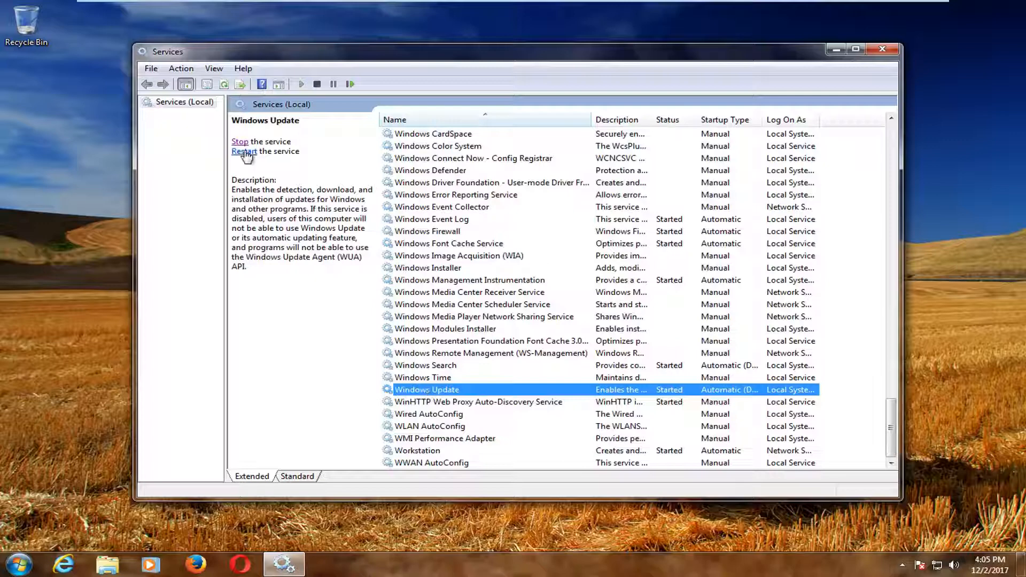
left_click(239, 141)
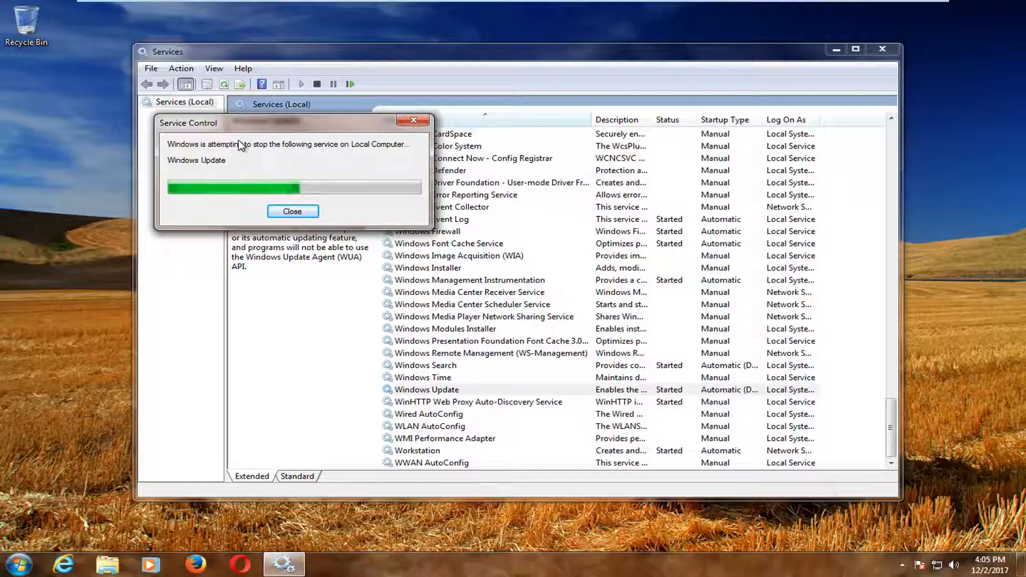
left_click(292, 211)
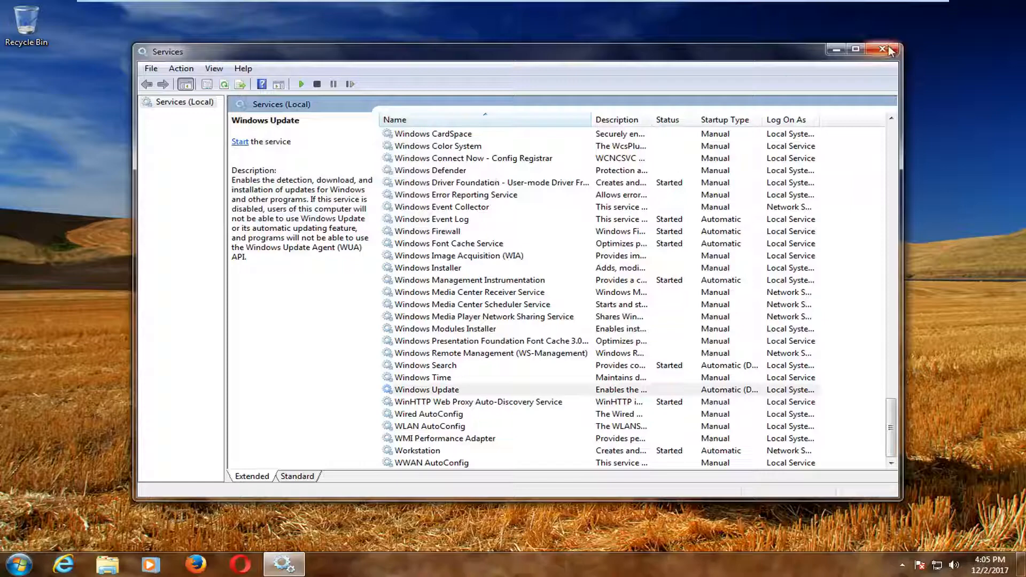
left_click(883, 52)
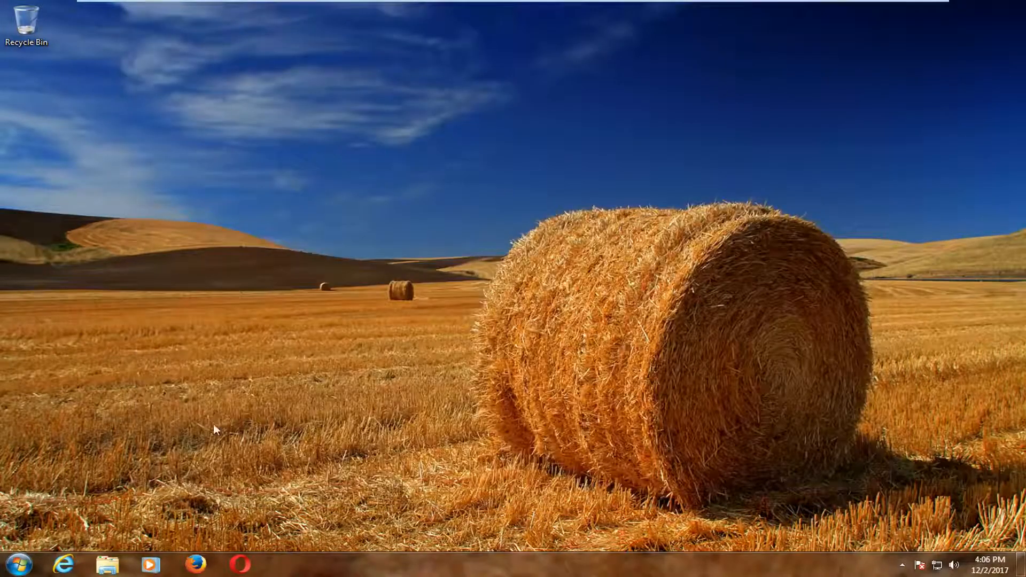
Open the Computer window from the Start menu
left_click(16, 564)
type("computer")
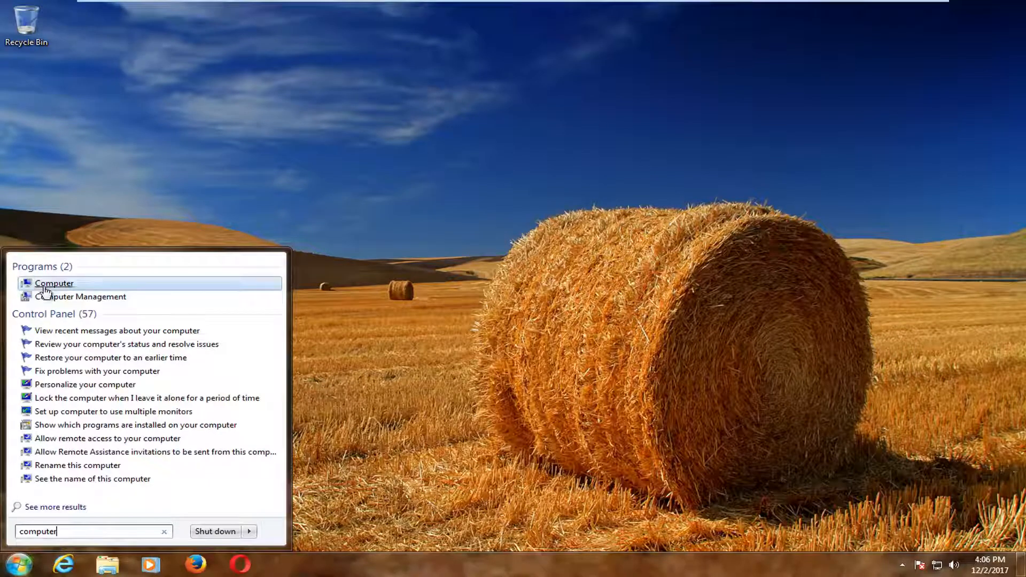
left_click(55, 283)
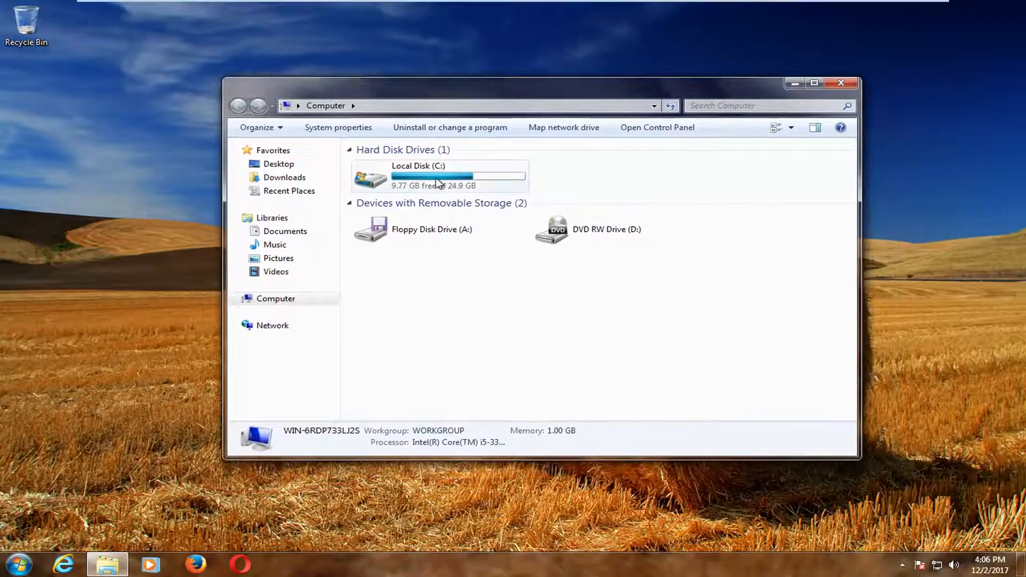
mouse_move(413, 191)
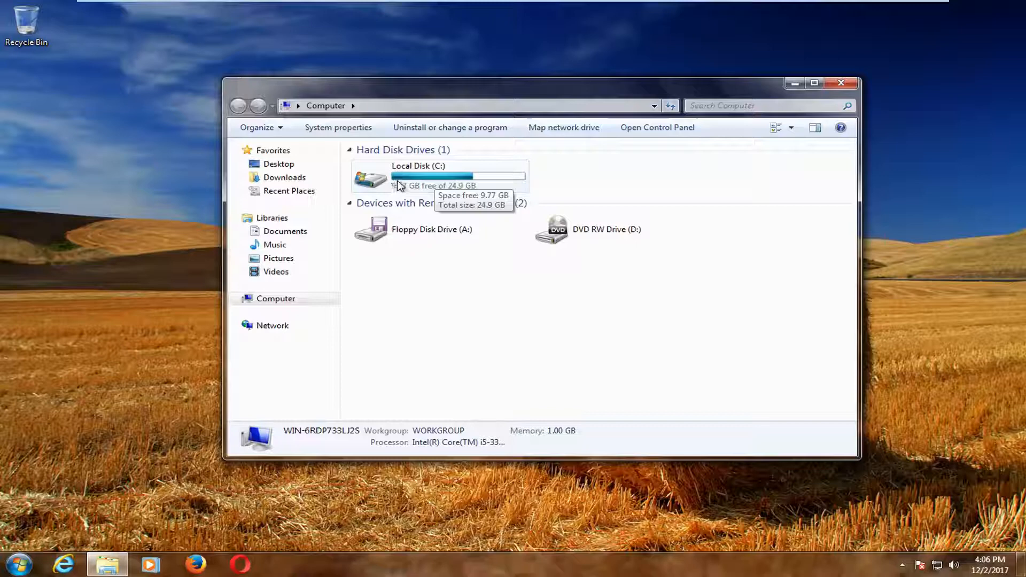
Browse to C:\Windows\SoftwareDistribution and select all eight items
double_click(417, 177)
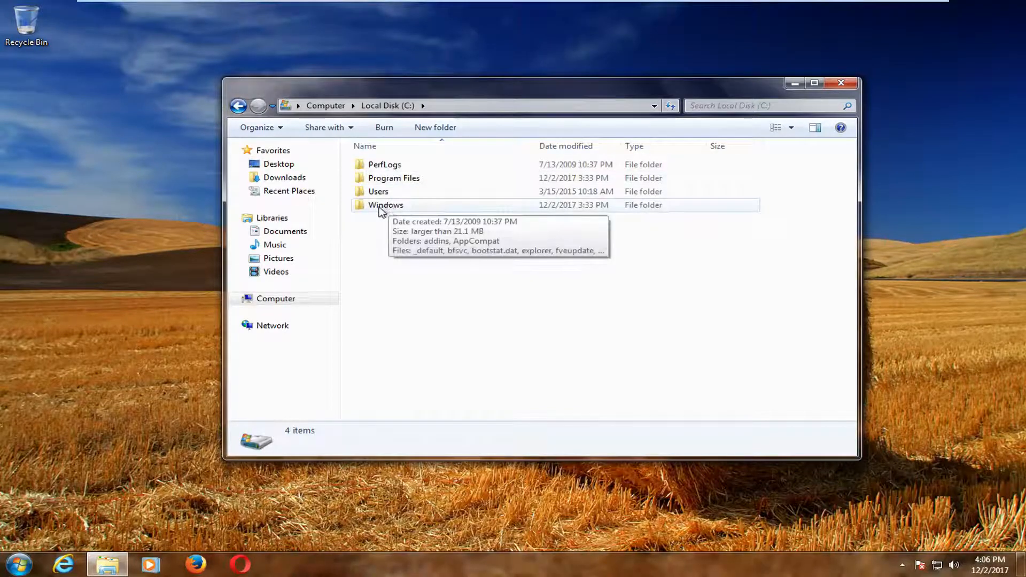
double_click(386, 205)
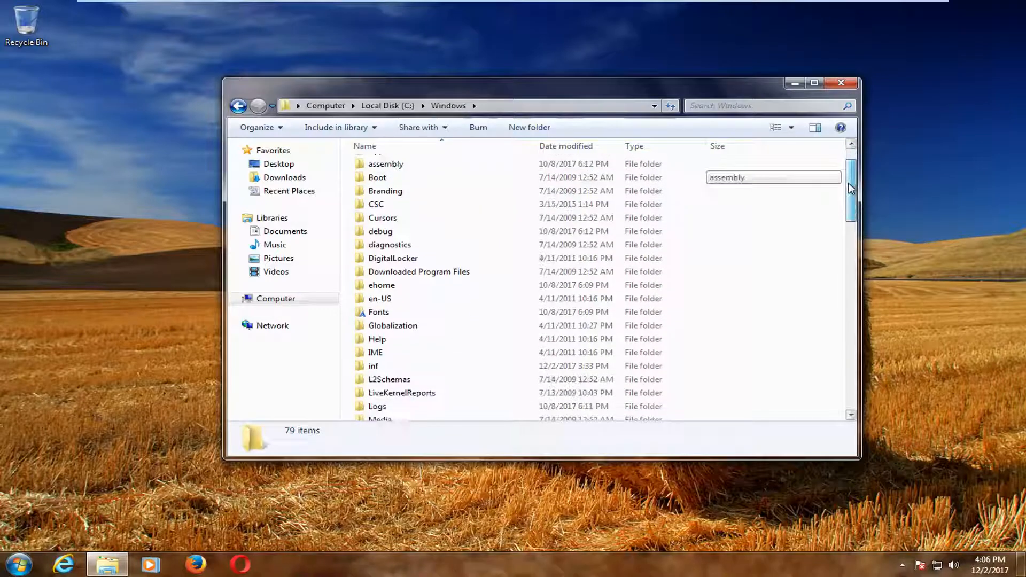
left_click_drag(850, 190, 850, 268)
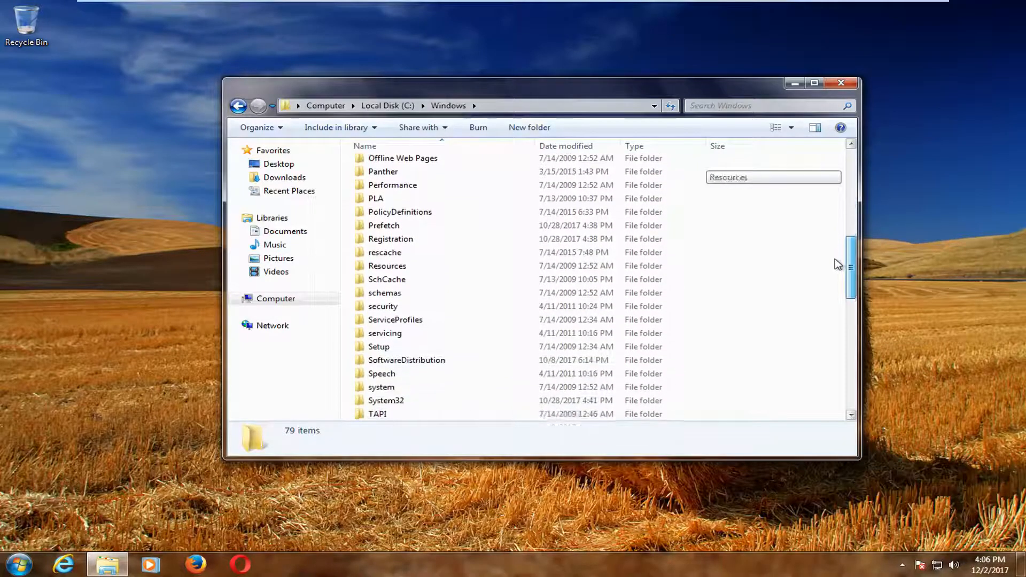
double_click(406, 360)
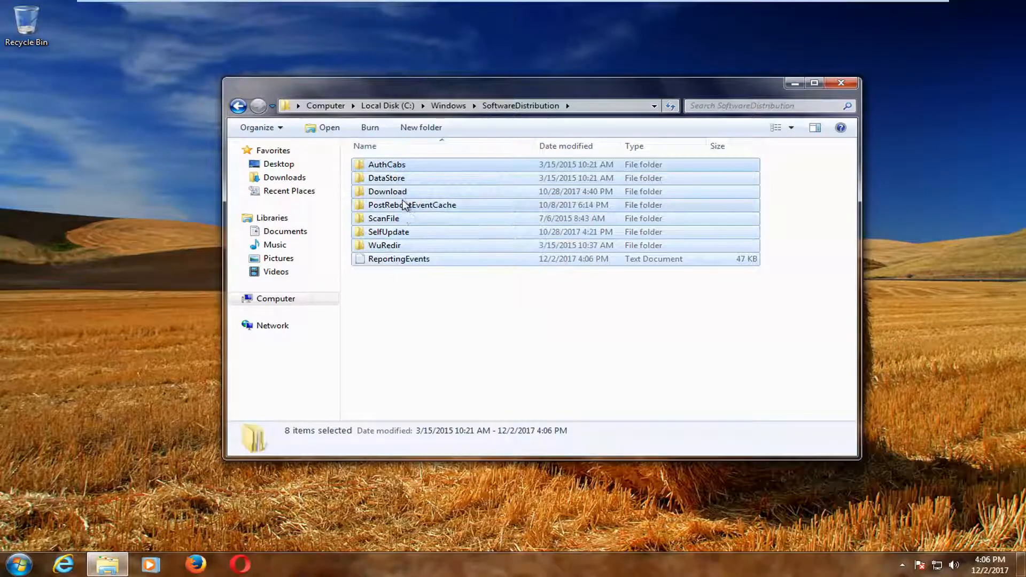
Delete SoftwareDistribution's contents, skipping the in-use DataStore folder, then close Explorer
right_click(402, 192)
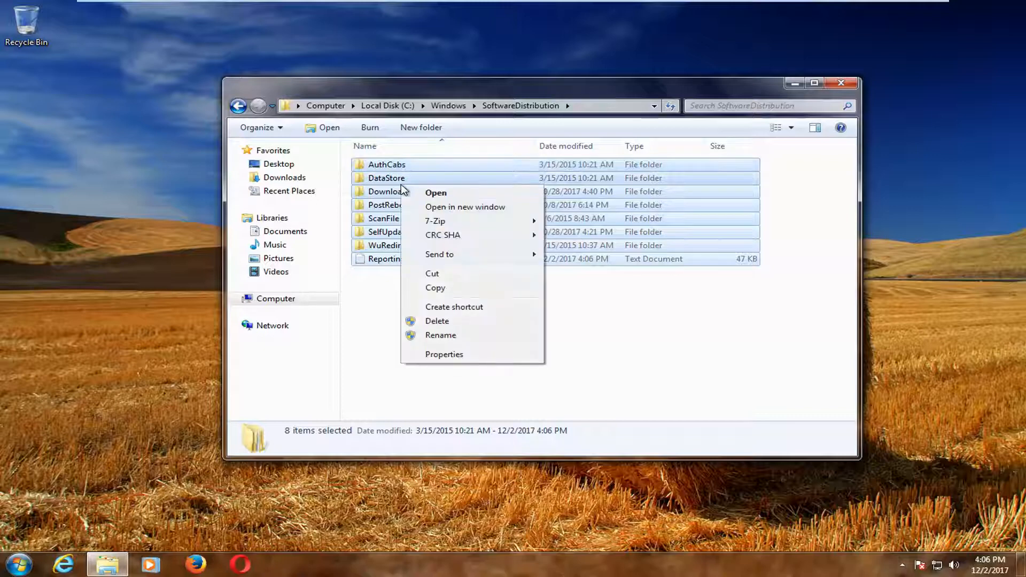
mouse_move(437, 321)
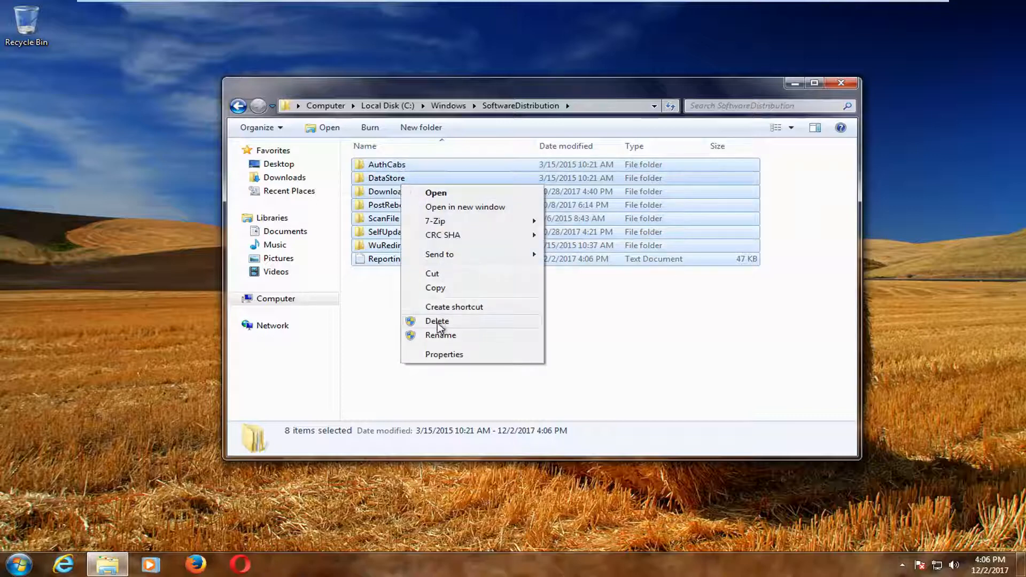
left_click(437, 321)
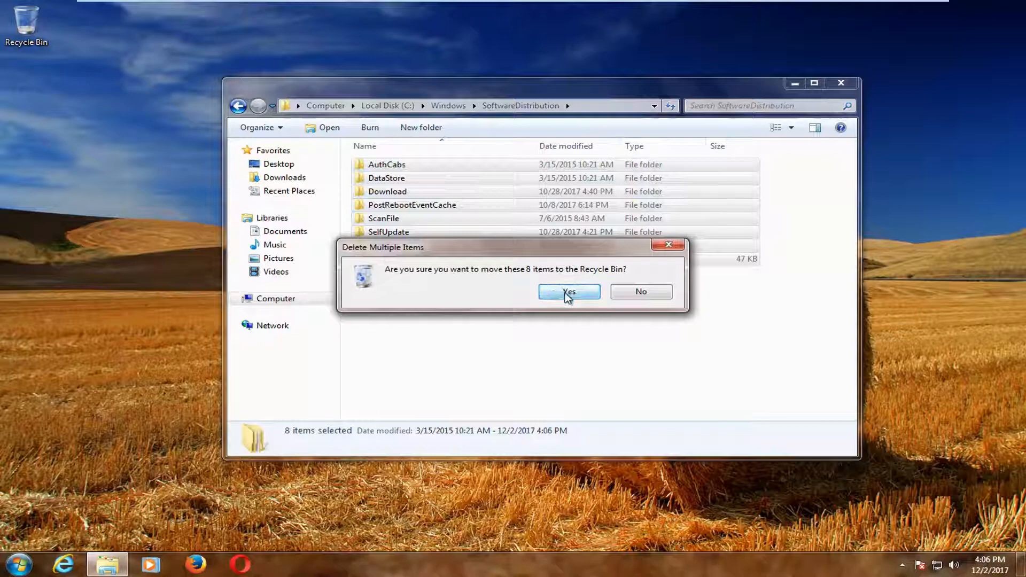
left_click(568, 291)
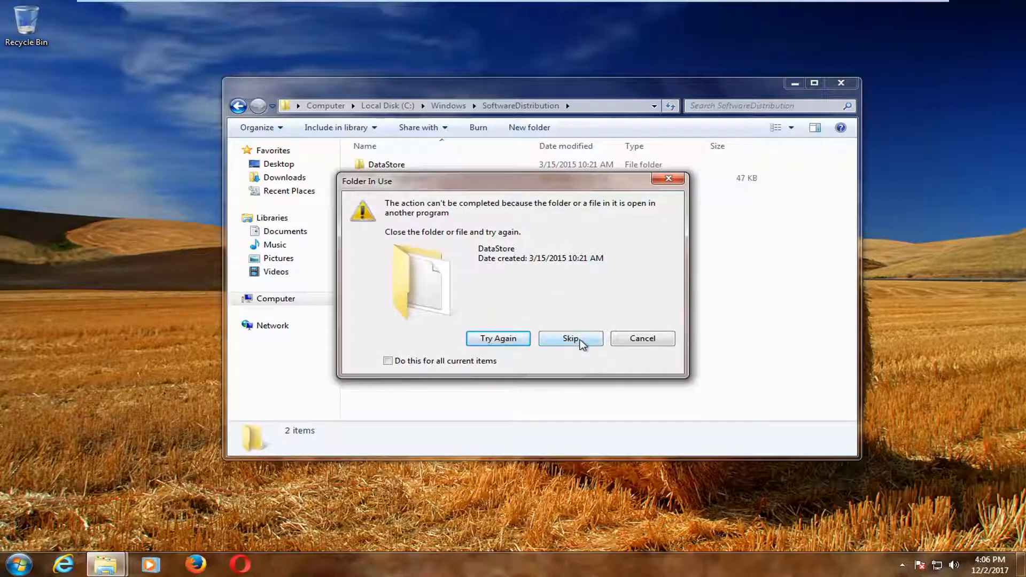
left_click(570, 338)
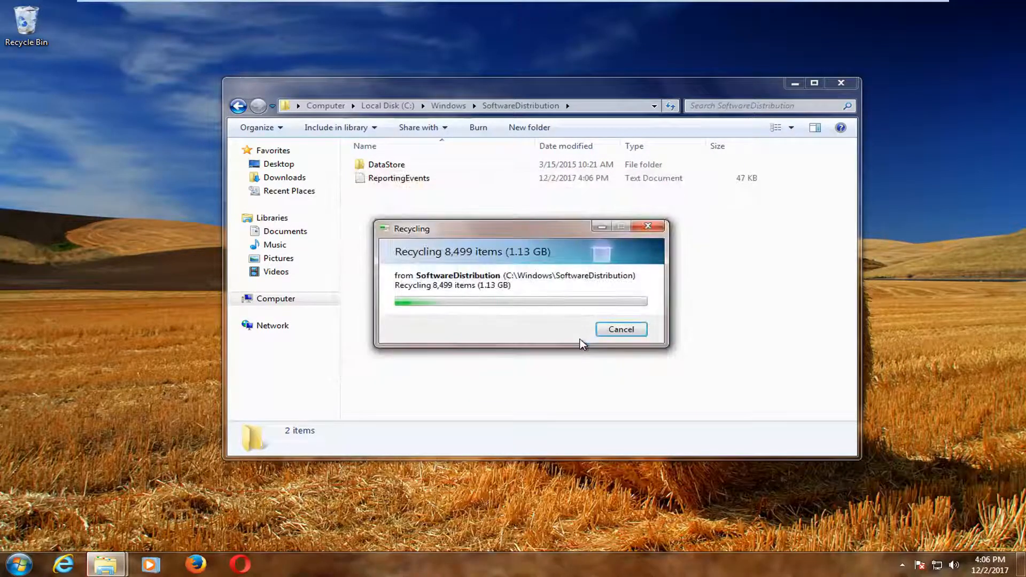
left_click(620, 329)
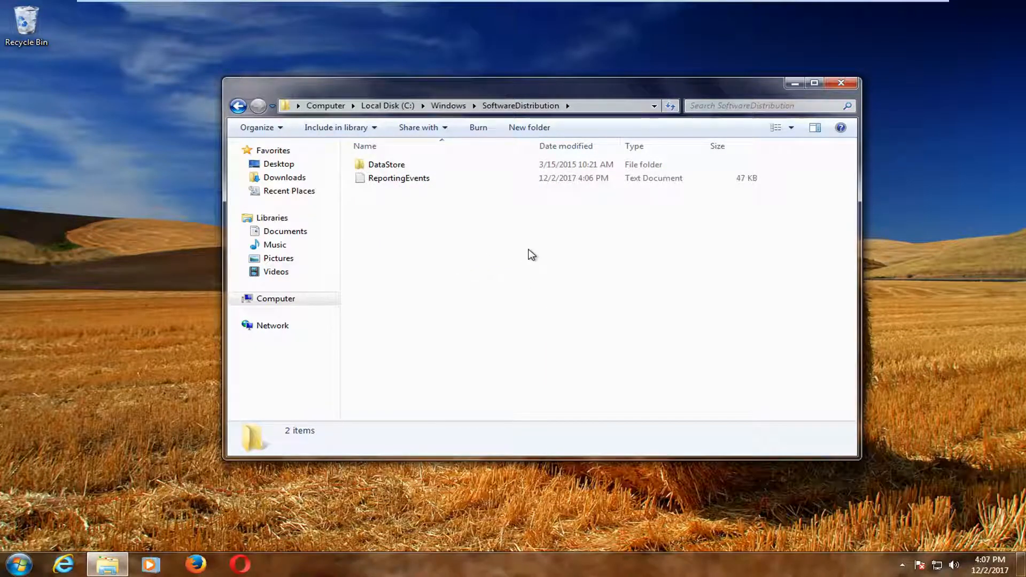
mouse_move(401, 205)
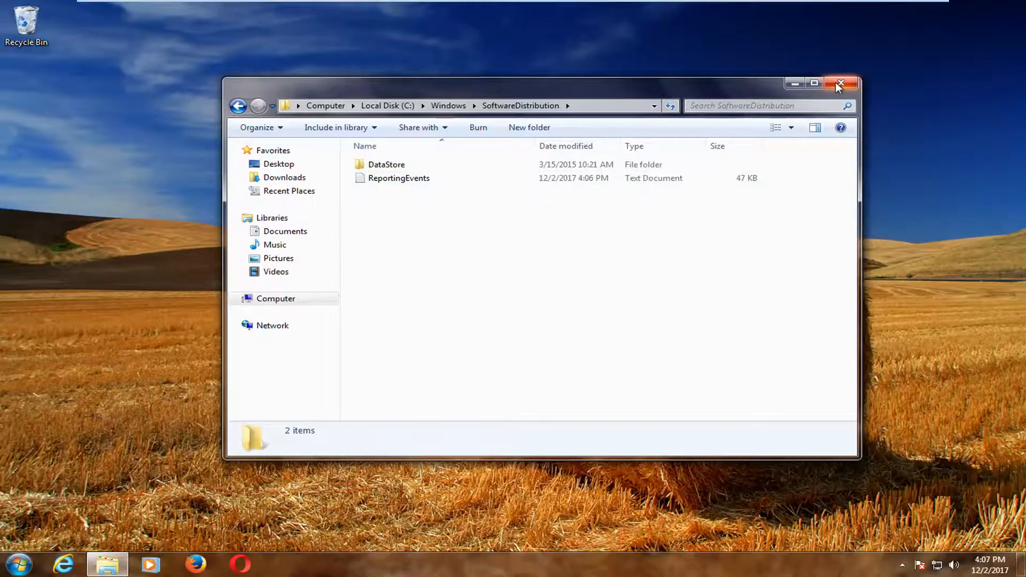
left_click(842, 83)
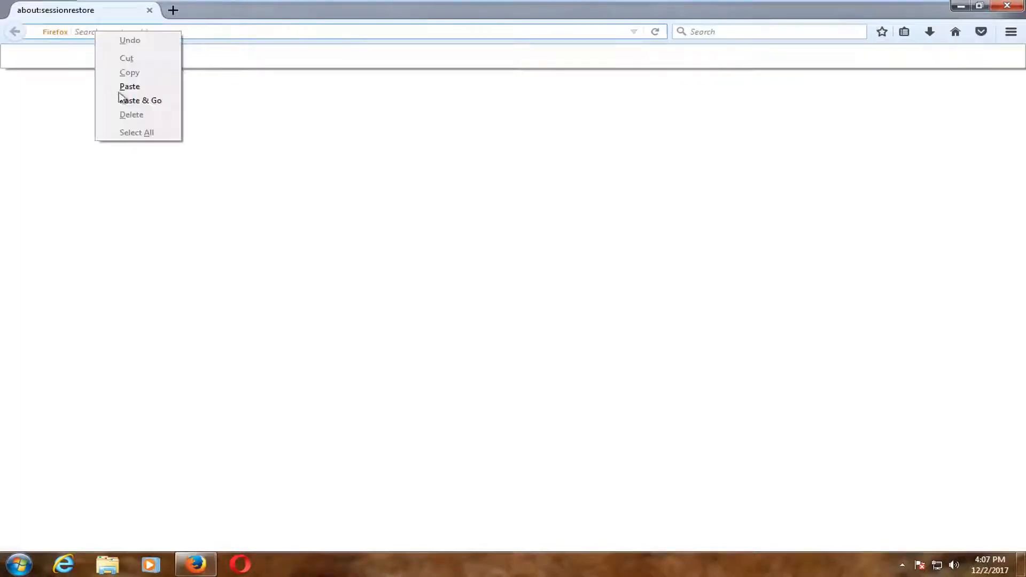
Paste the copied address into Firefox to load the Windows Update Troubleshooter page
left_click(140, 100)
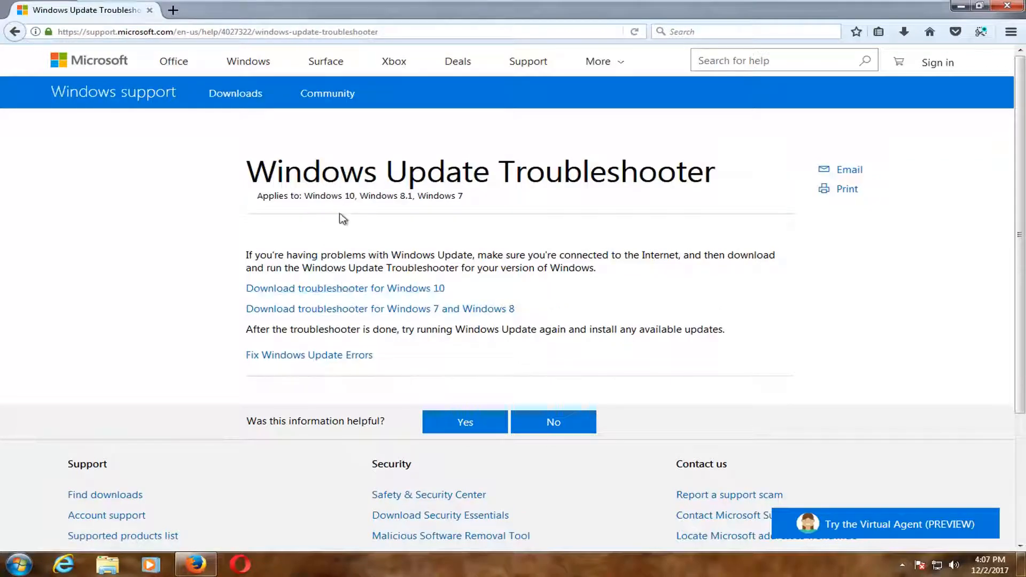
mouse_move(321, 295)
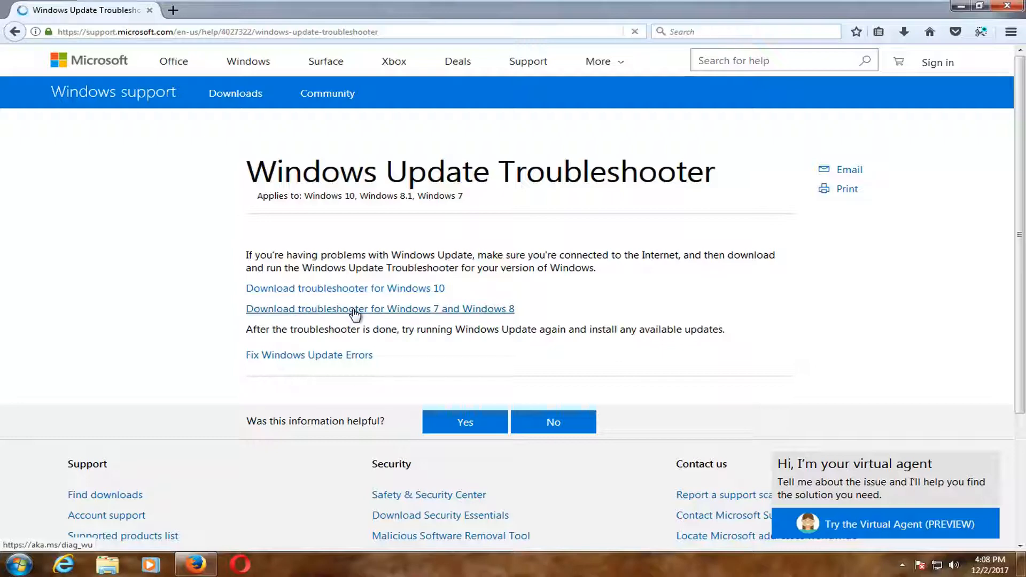
Download WindowsUpdate.diagcab for Windows 7/8 and open it in the troubleshooting wizard
left_click(379, 308)
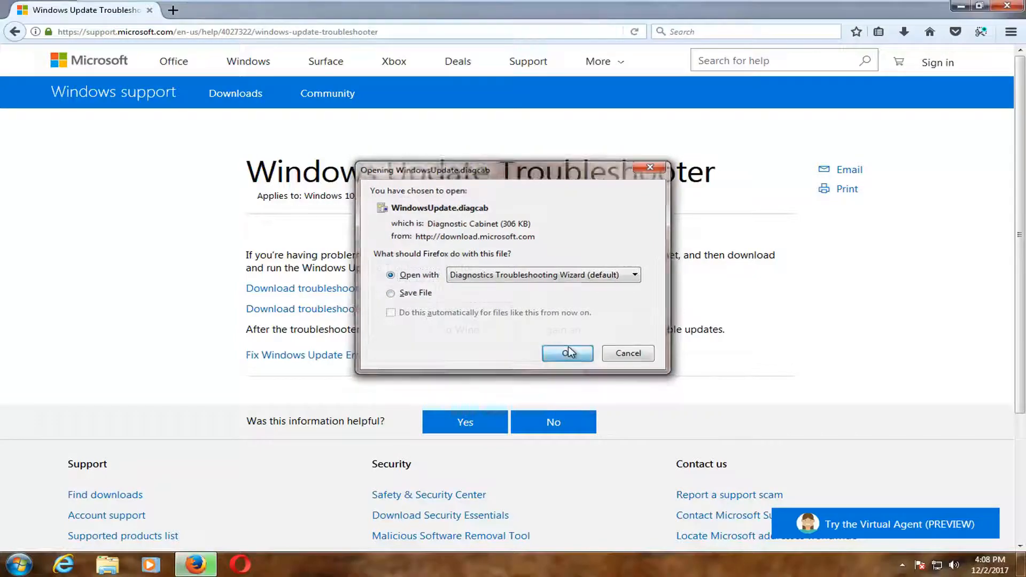
left_click(566, 353)
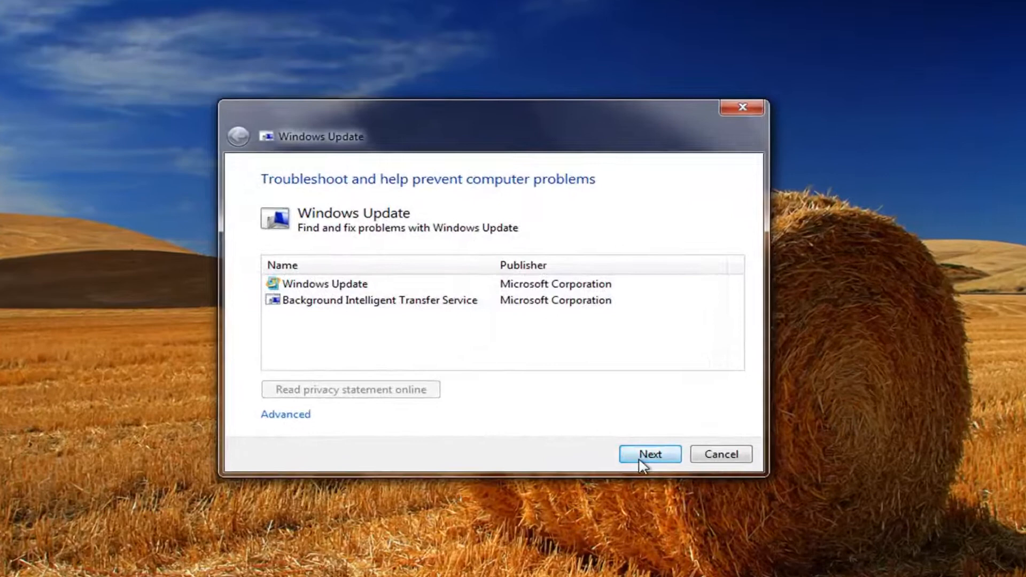
Start the troubleshooter's scan for Windows Update and BITS problems
left_click(650, 454)
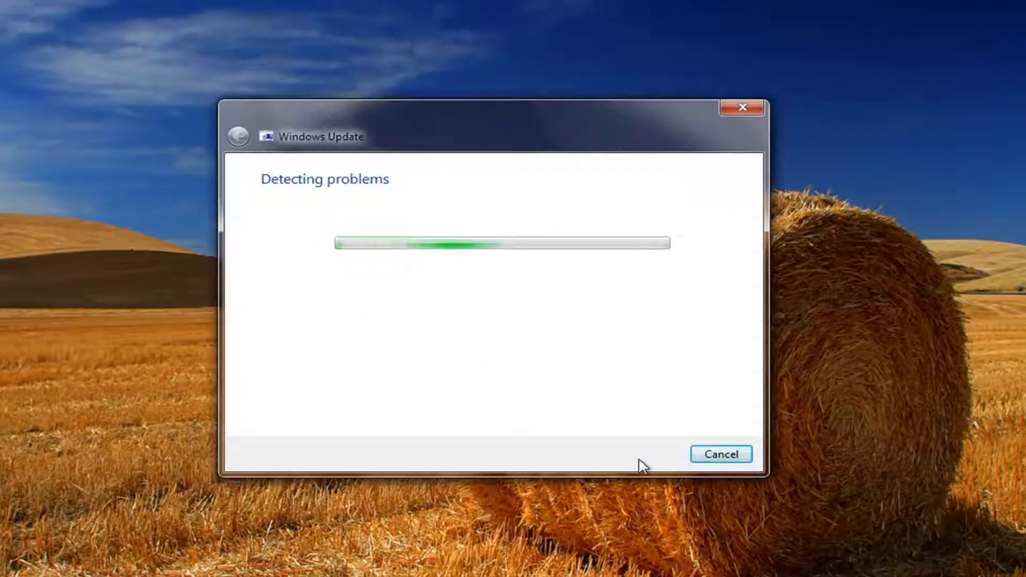